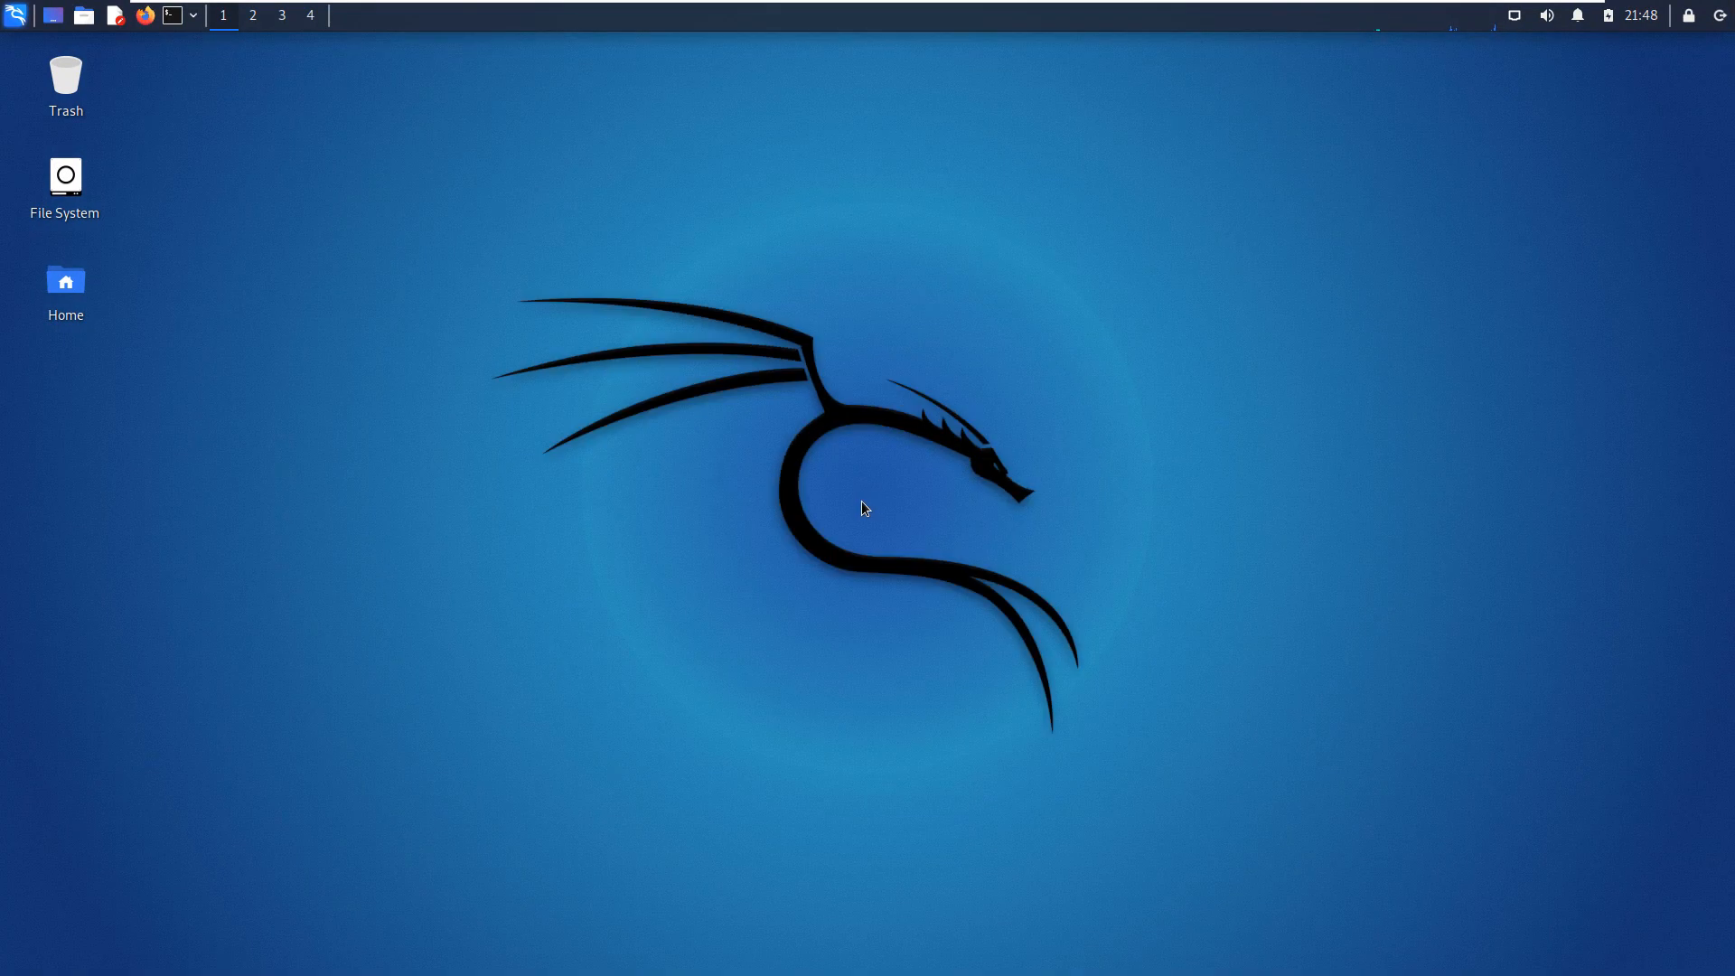
mouse_move(481, 321)
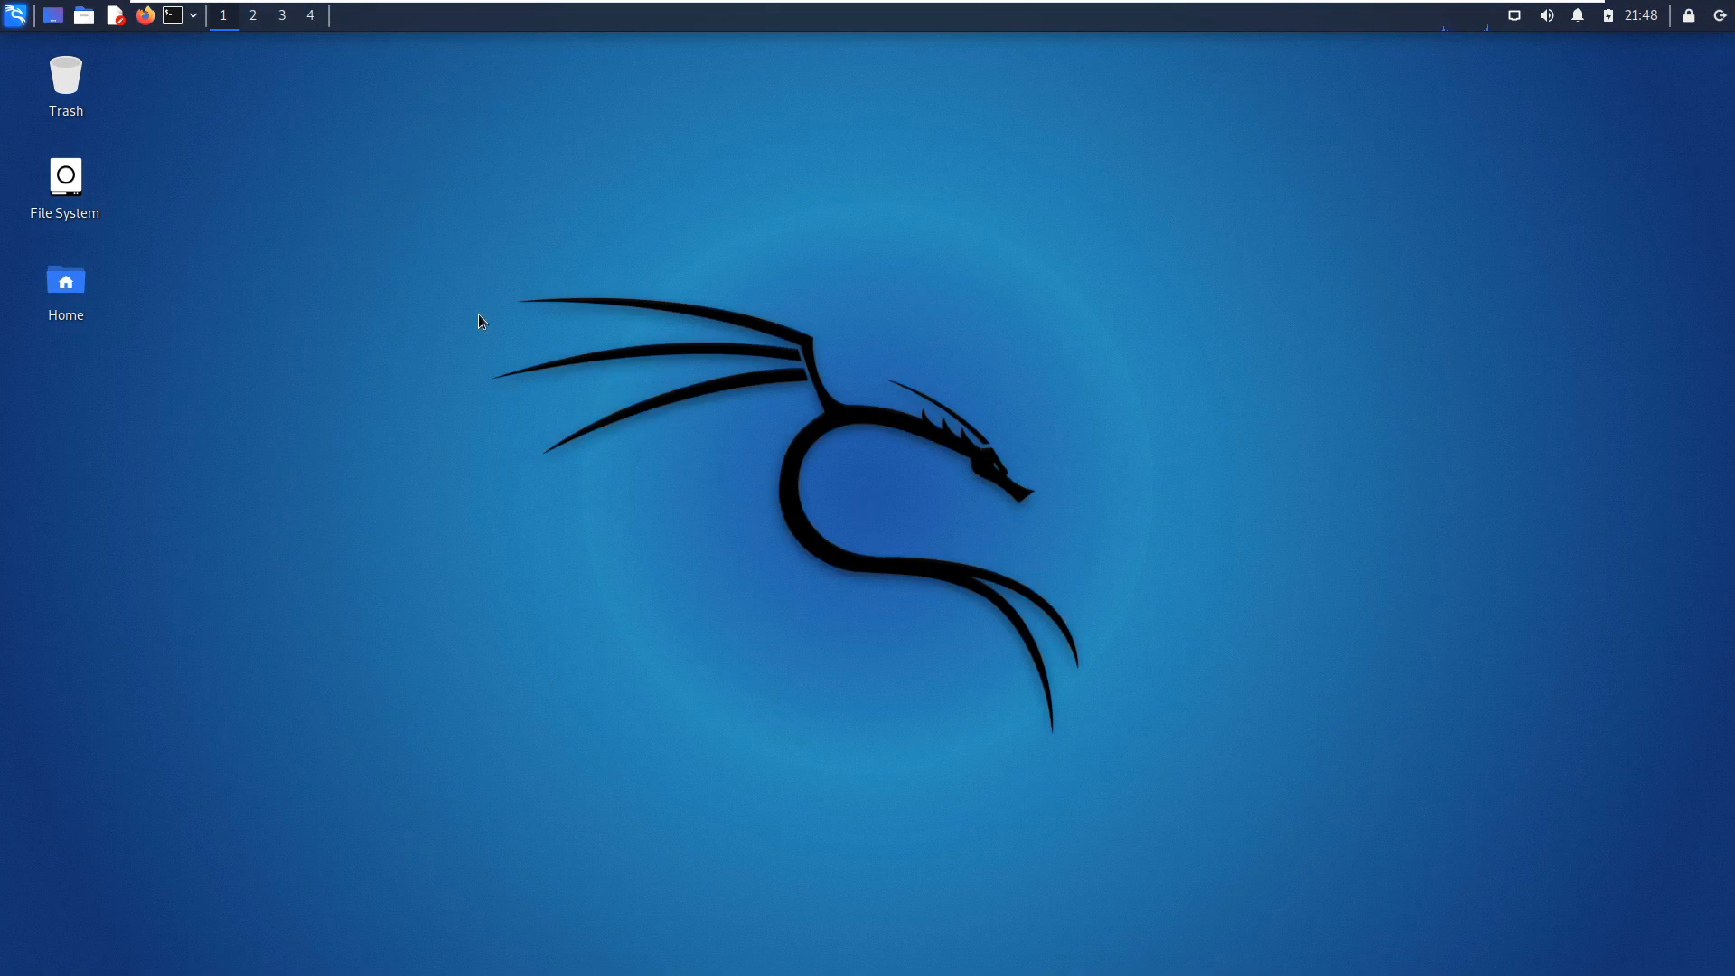
Run kali-undercover from a new terminal, switching the desktop to a Windows 10 look.
click(170, 14)
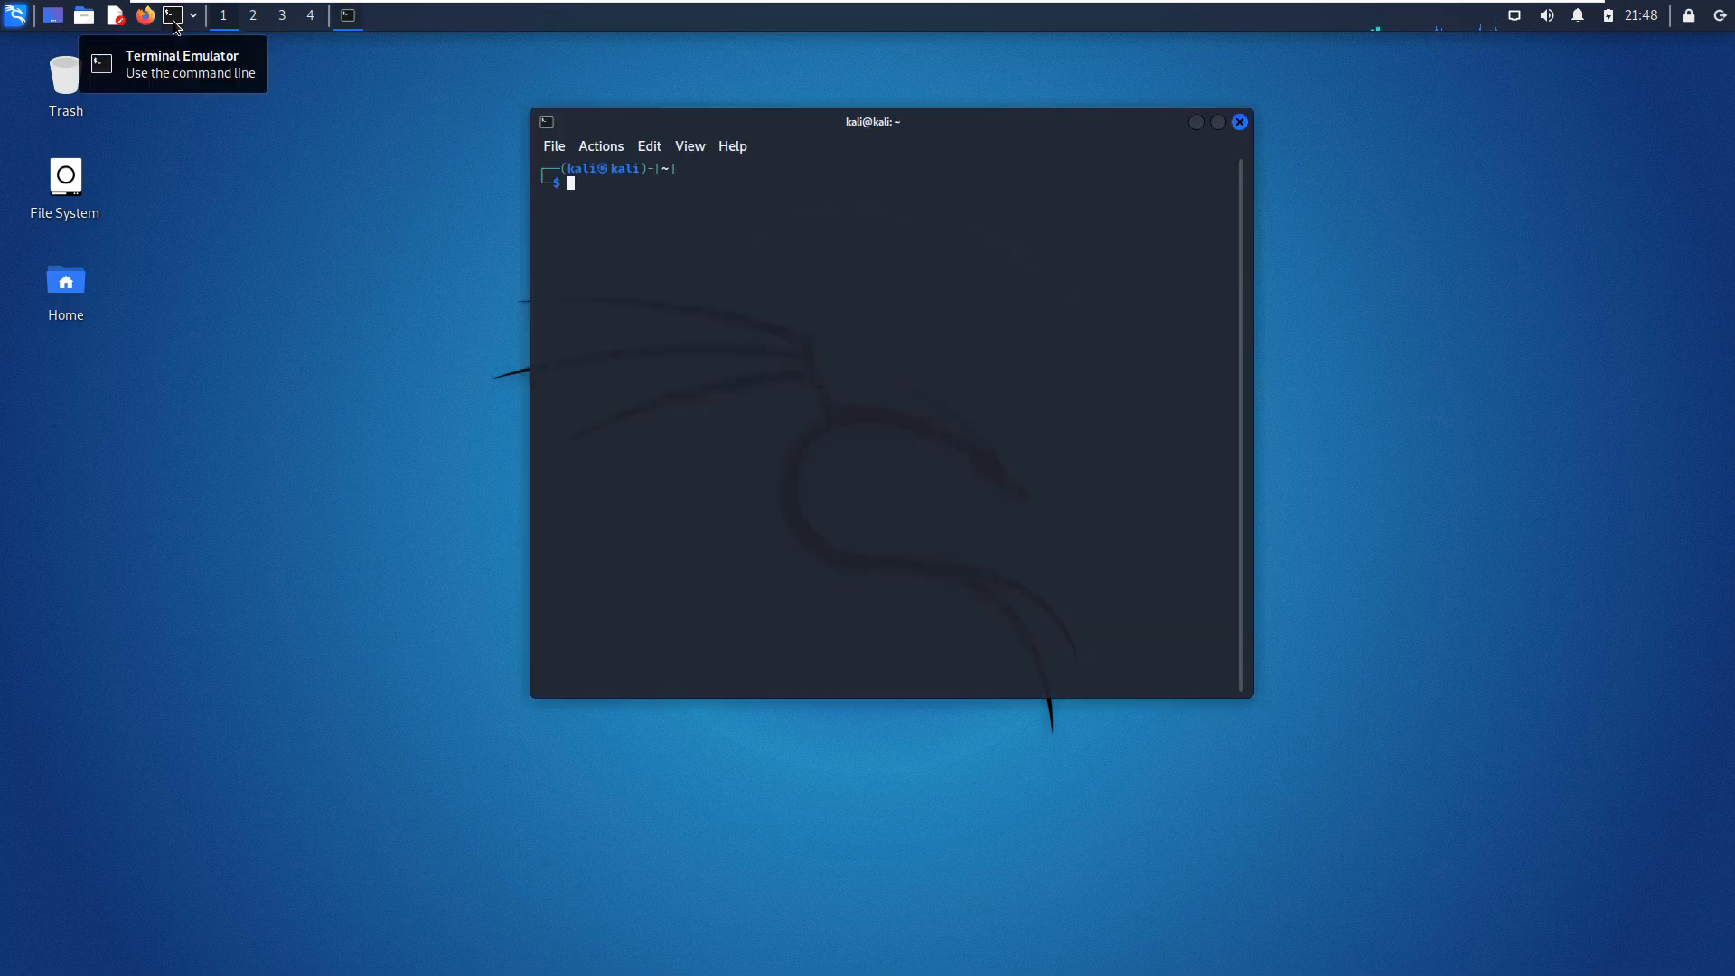
mouse_move(609, 309)
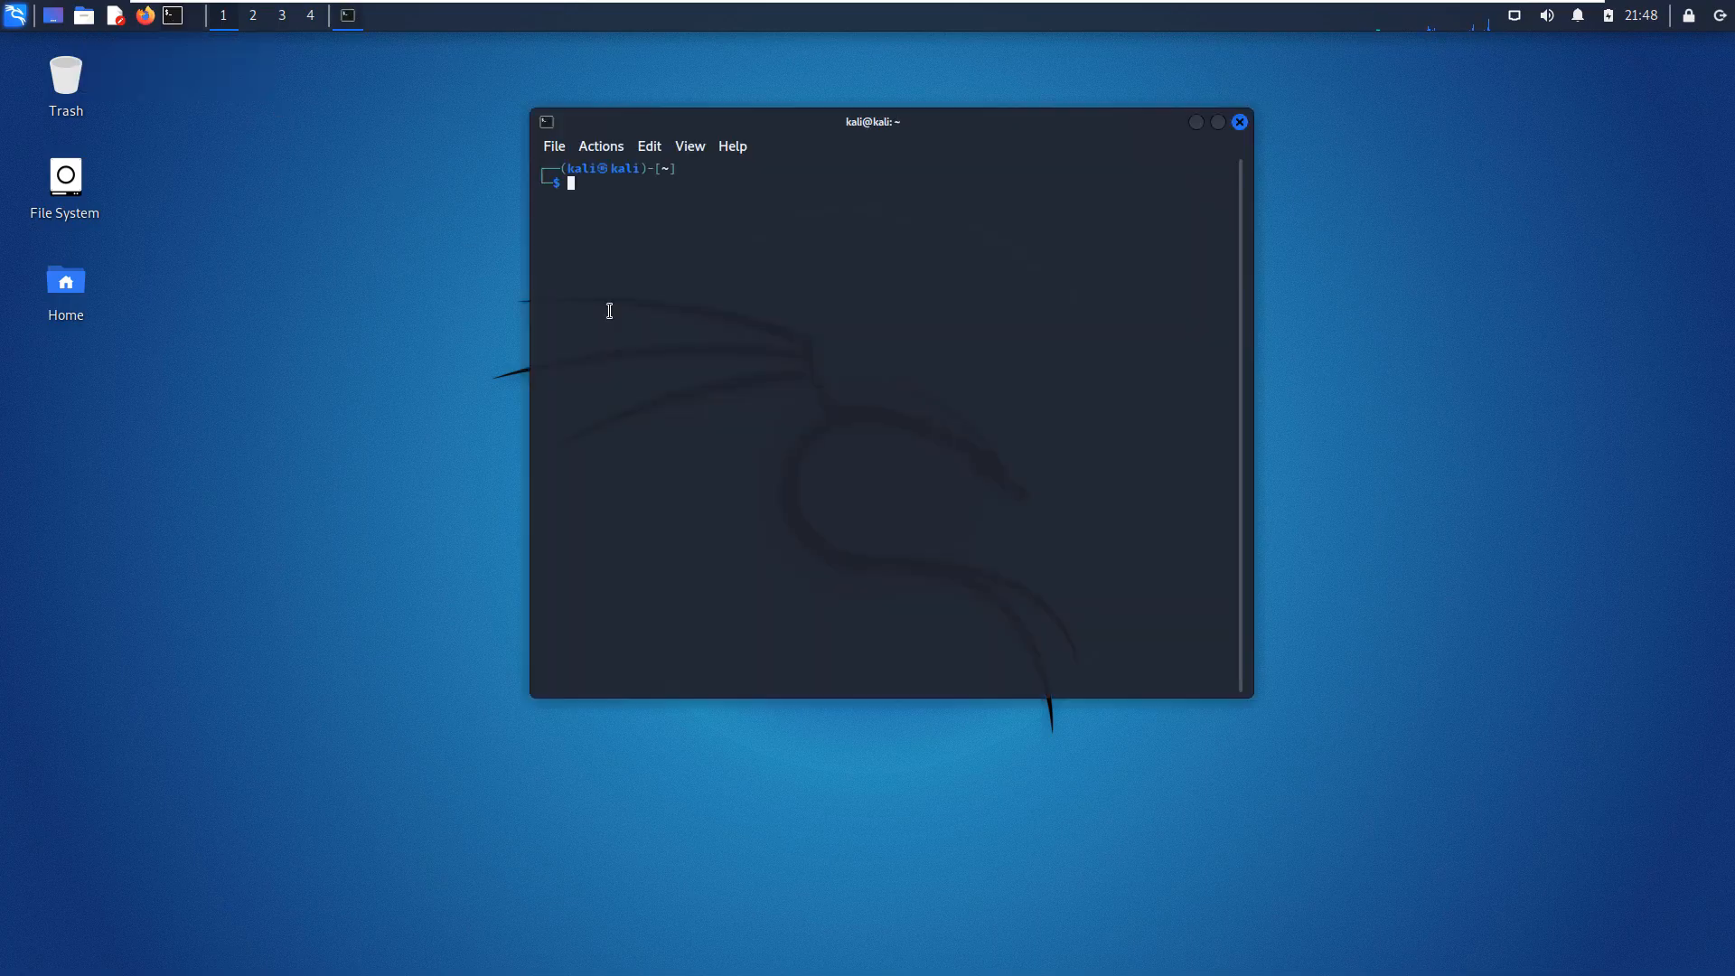
mouse_move(713, 353)
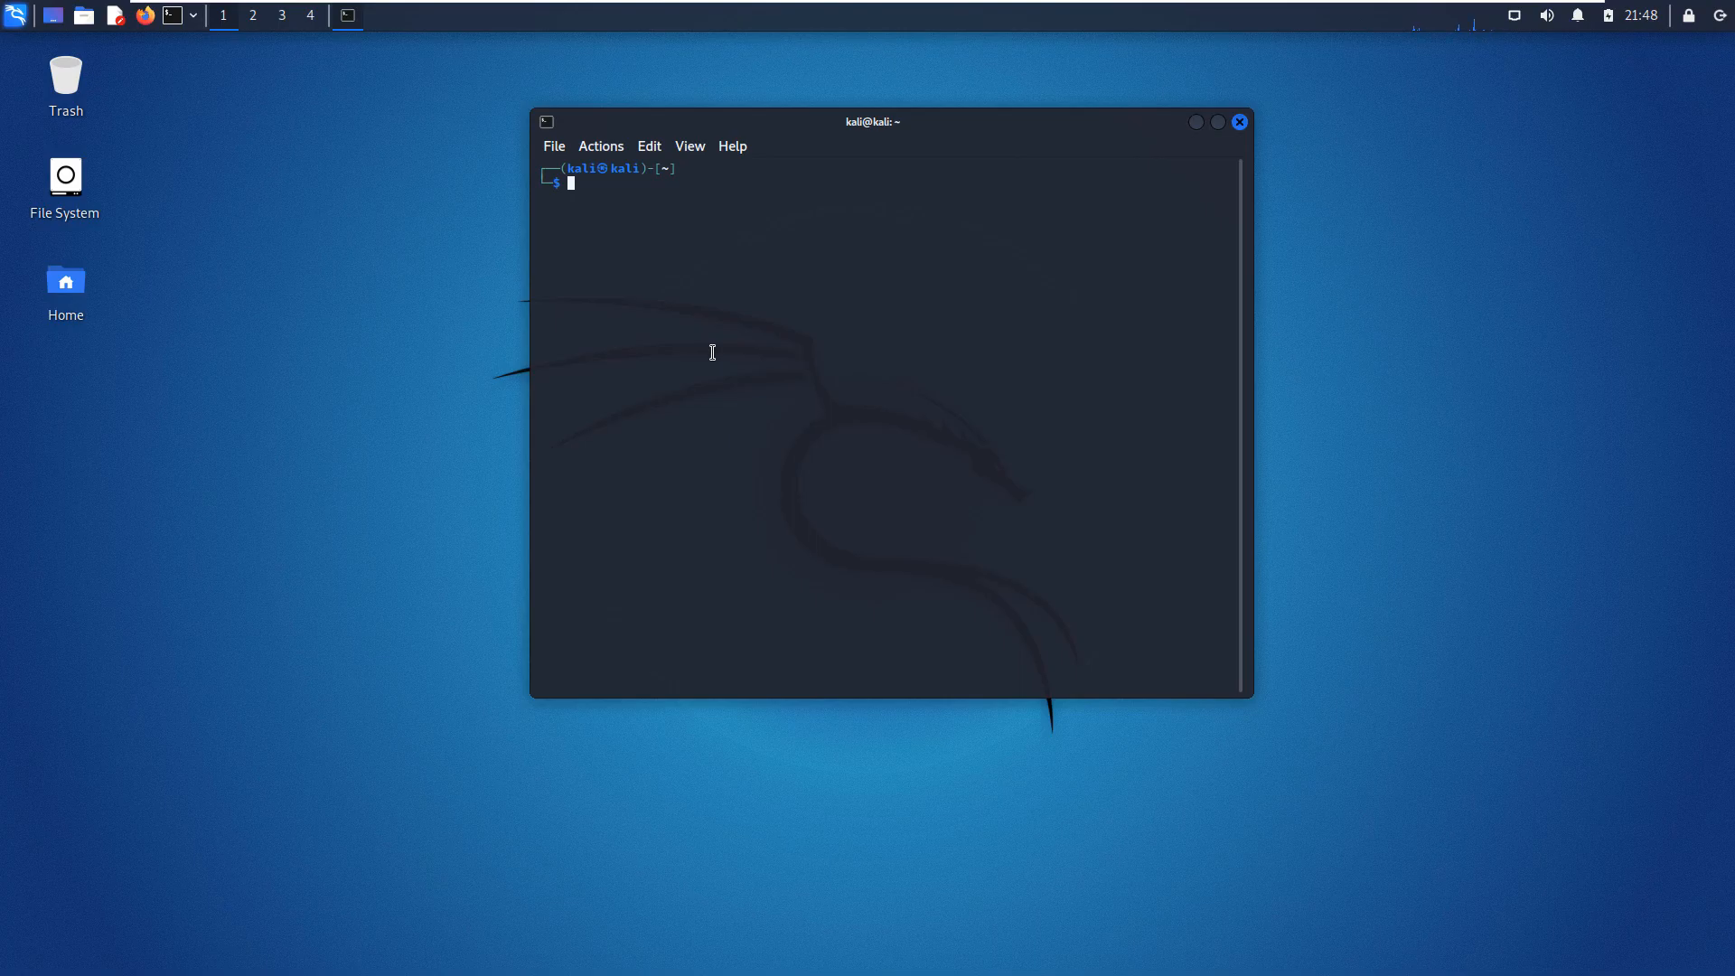
text(w)
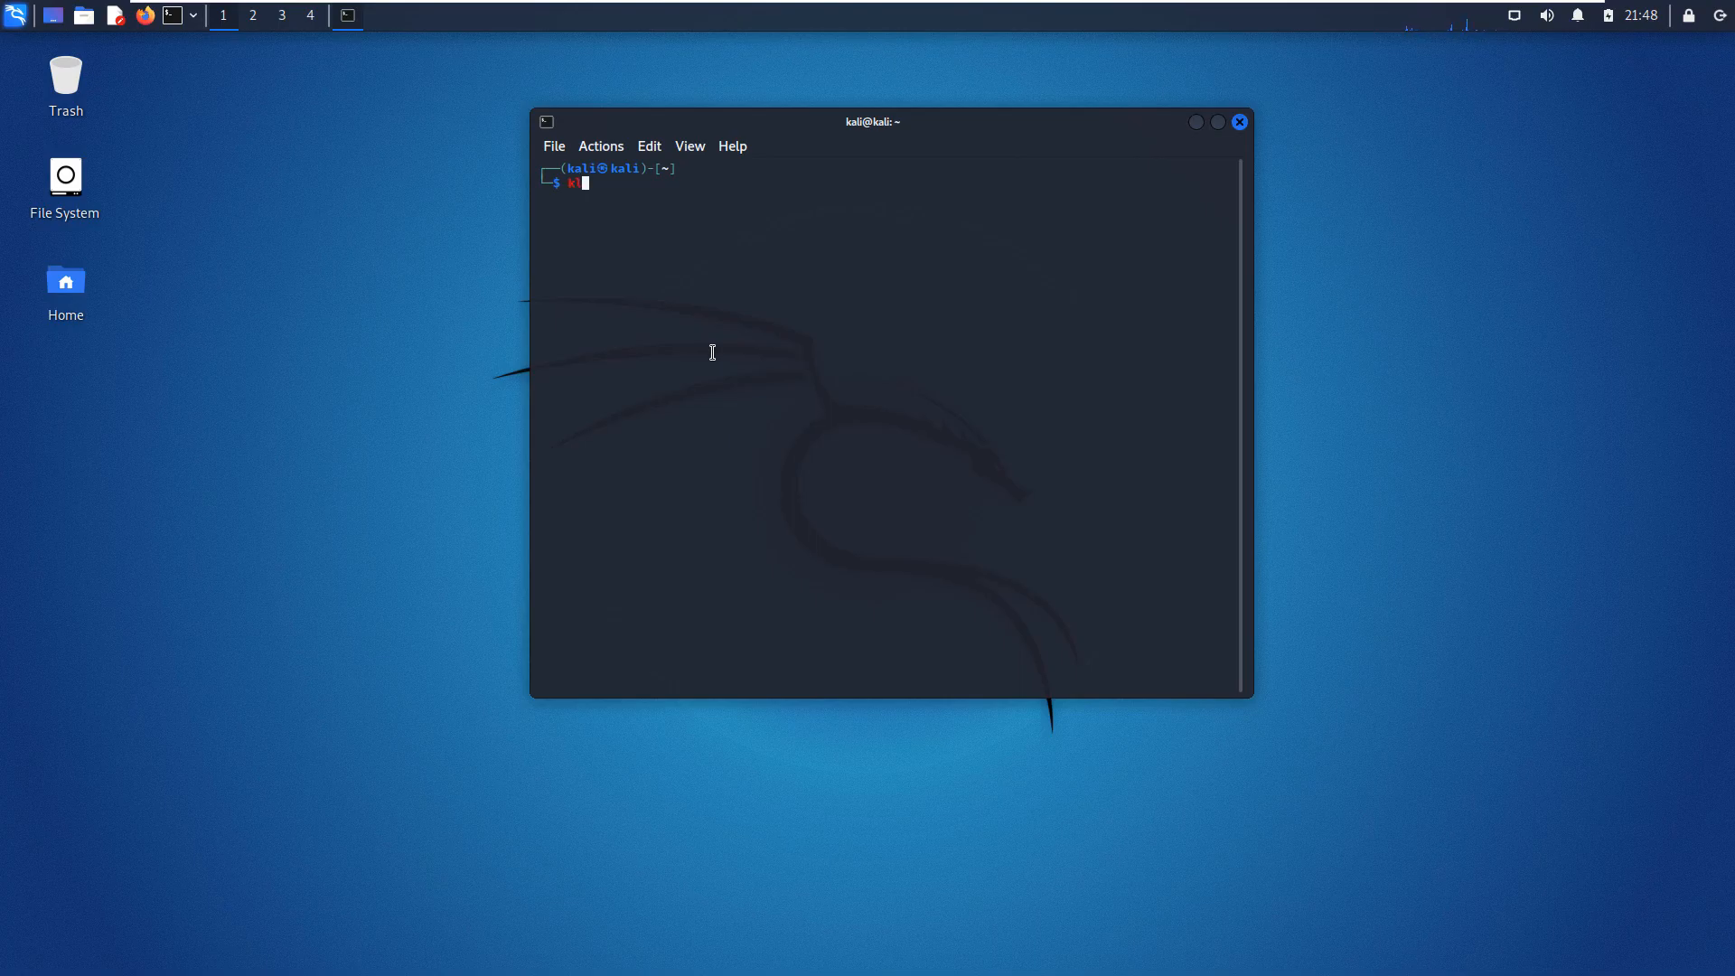
text(kali-undercover)
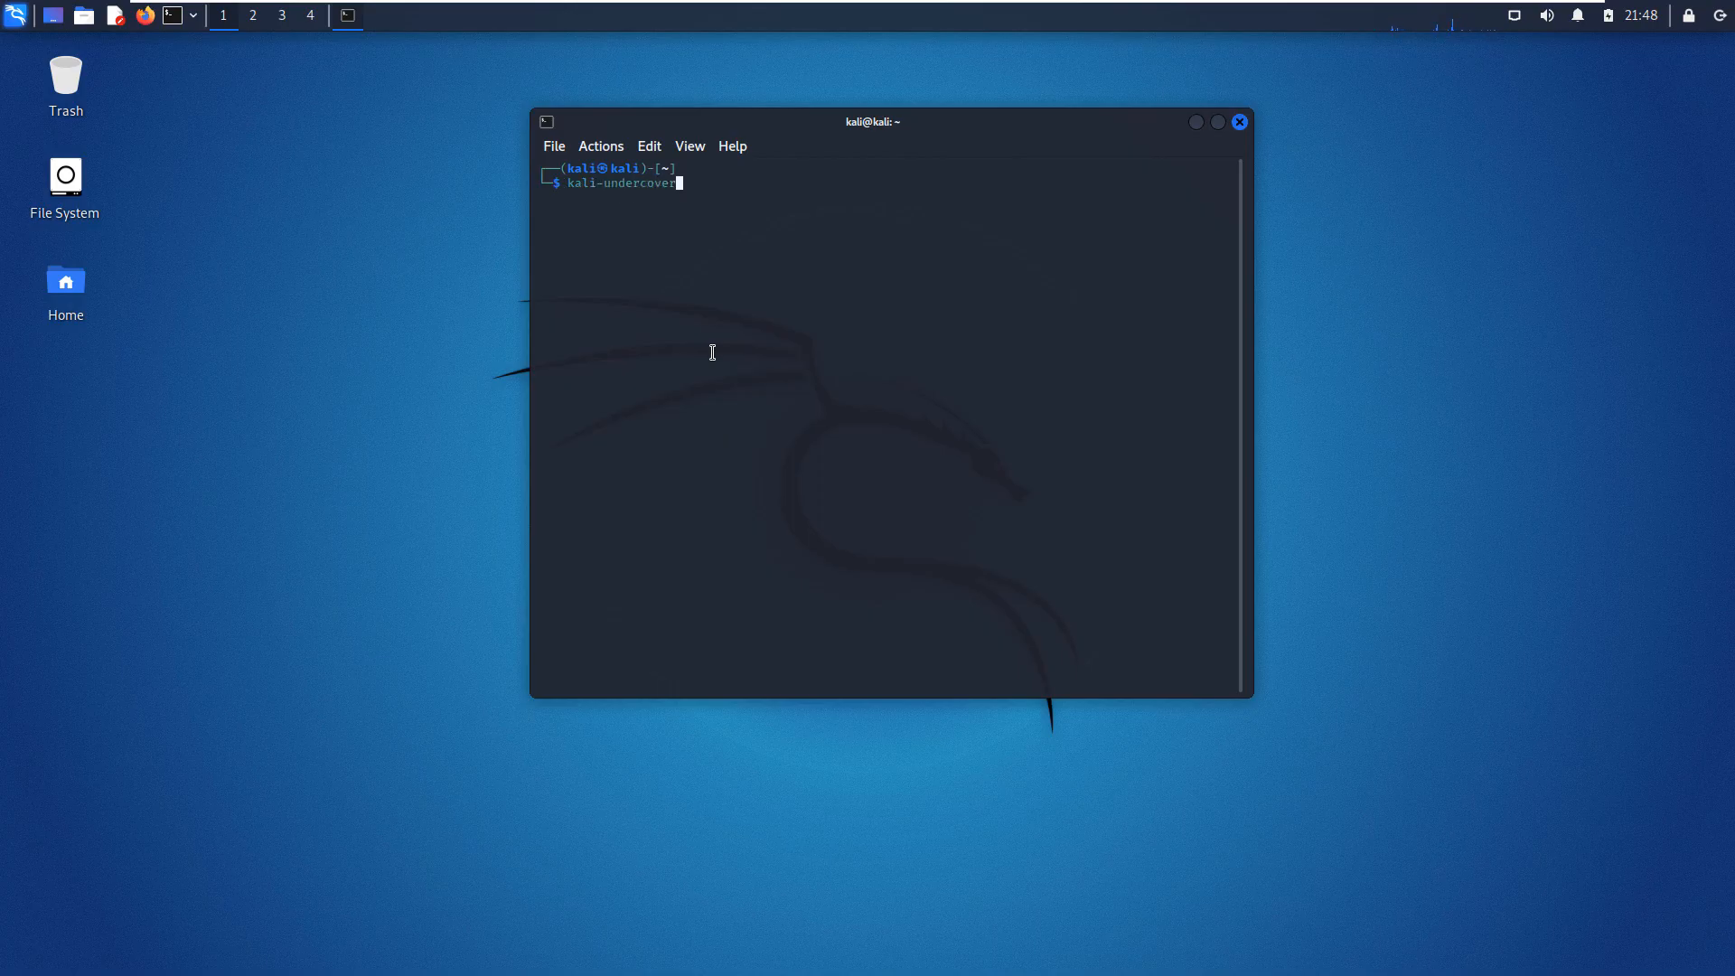
key(Return)
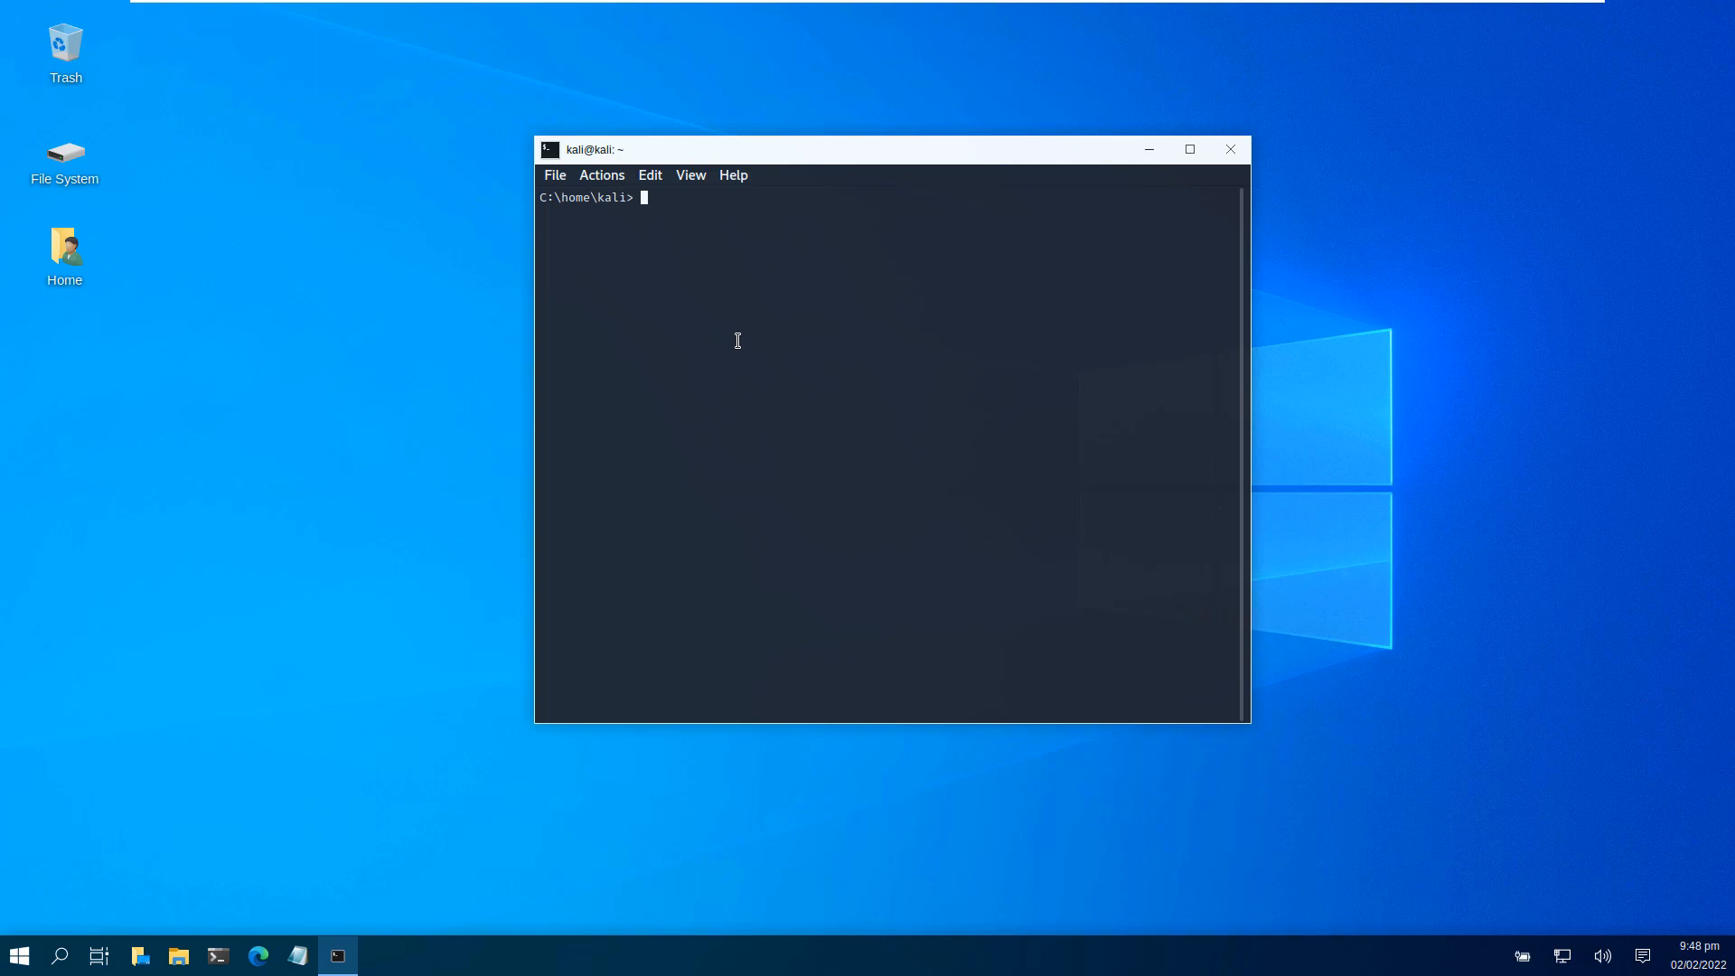
Close the terminal to reveal the full Windows 10-style desktop.
click(1229, 148)
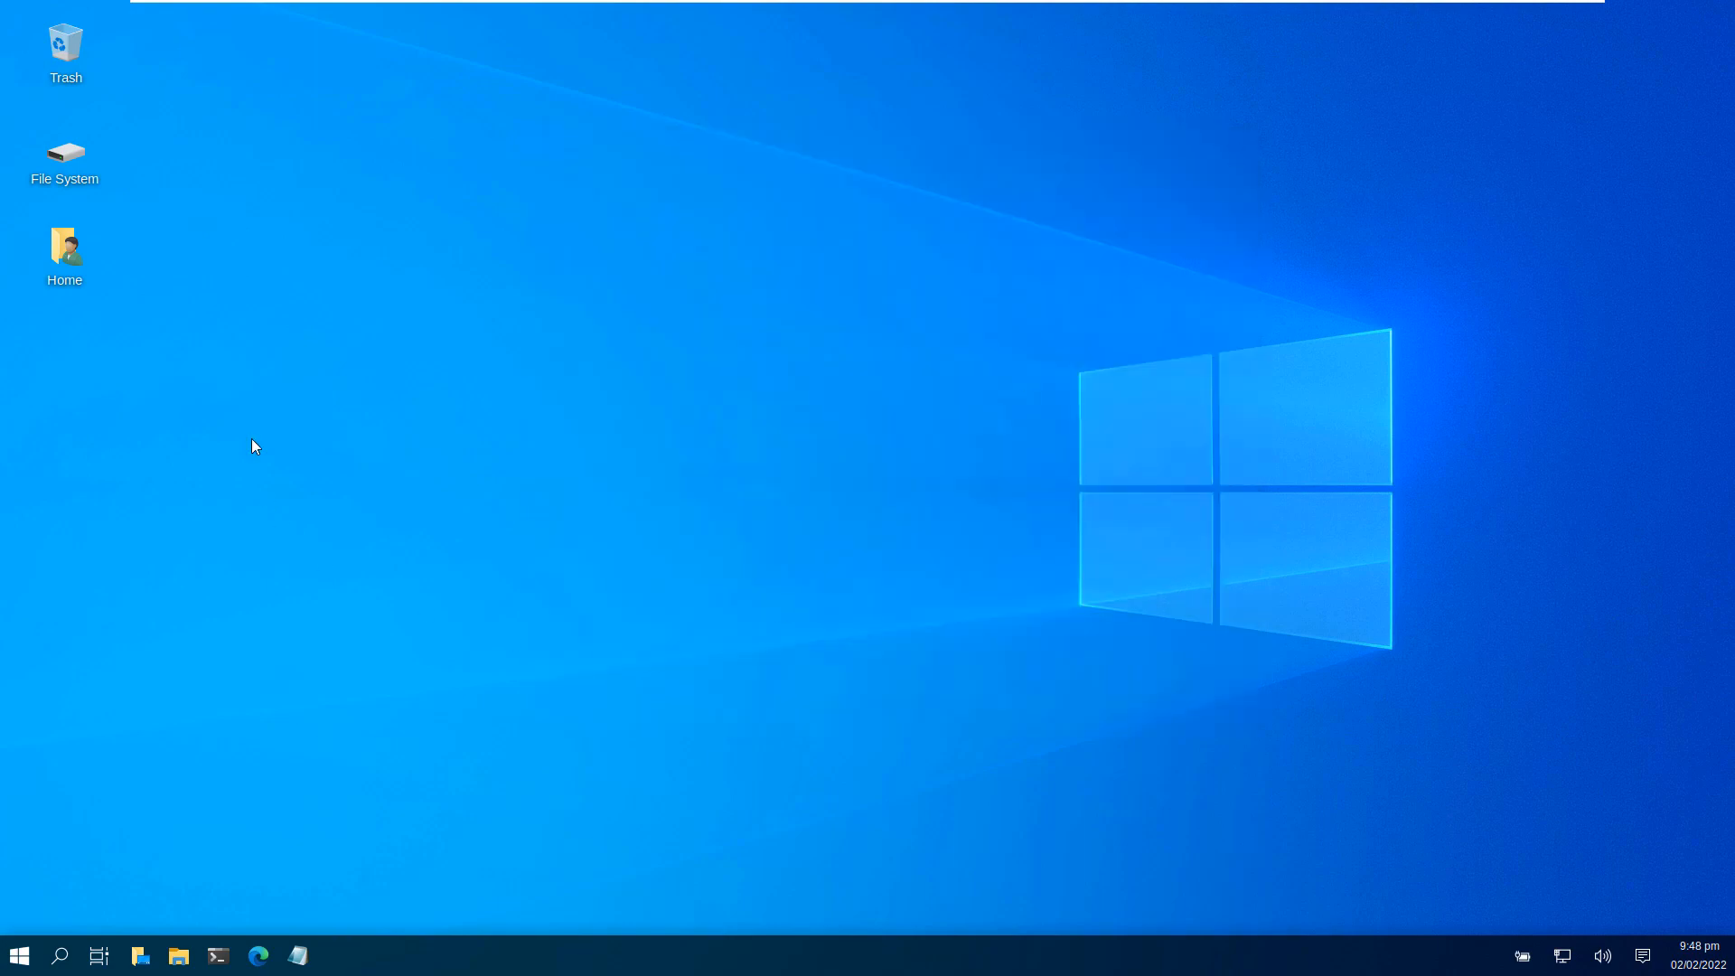
mouse_move(472, 271)
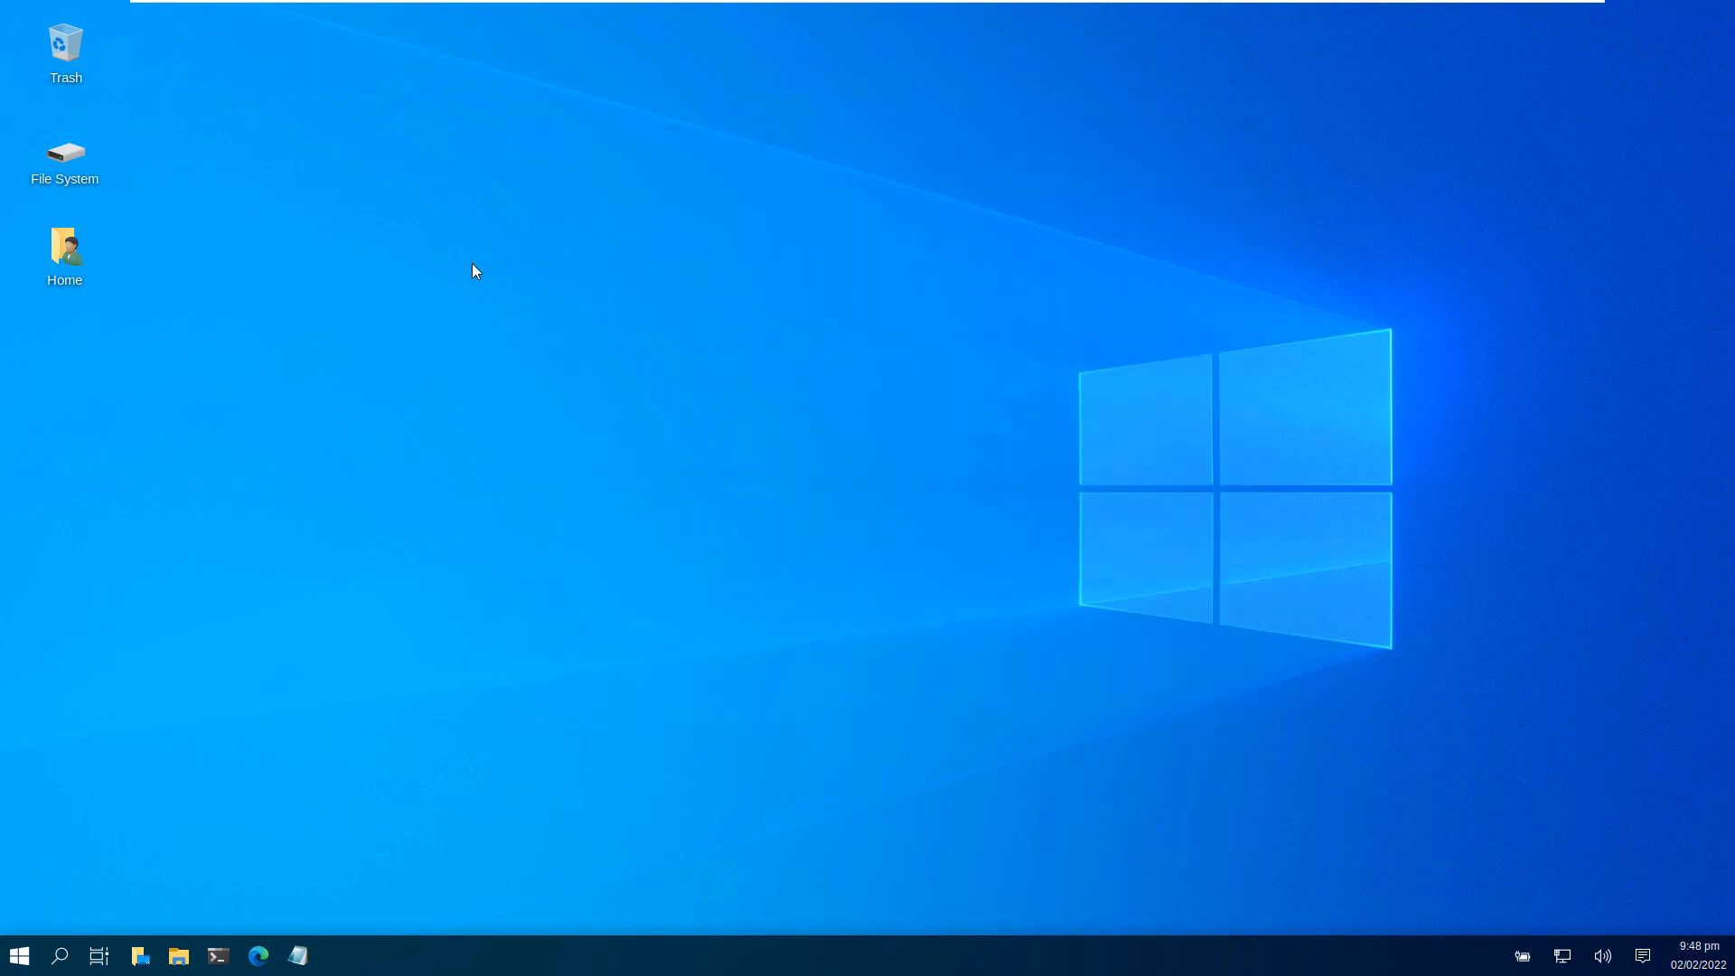
mouse_move(226, 926)
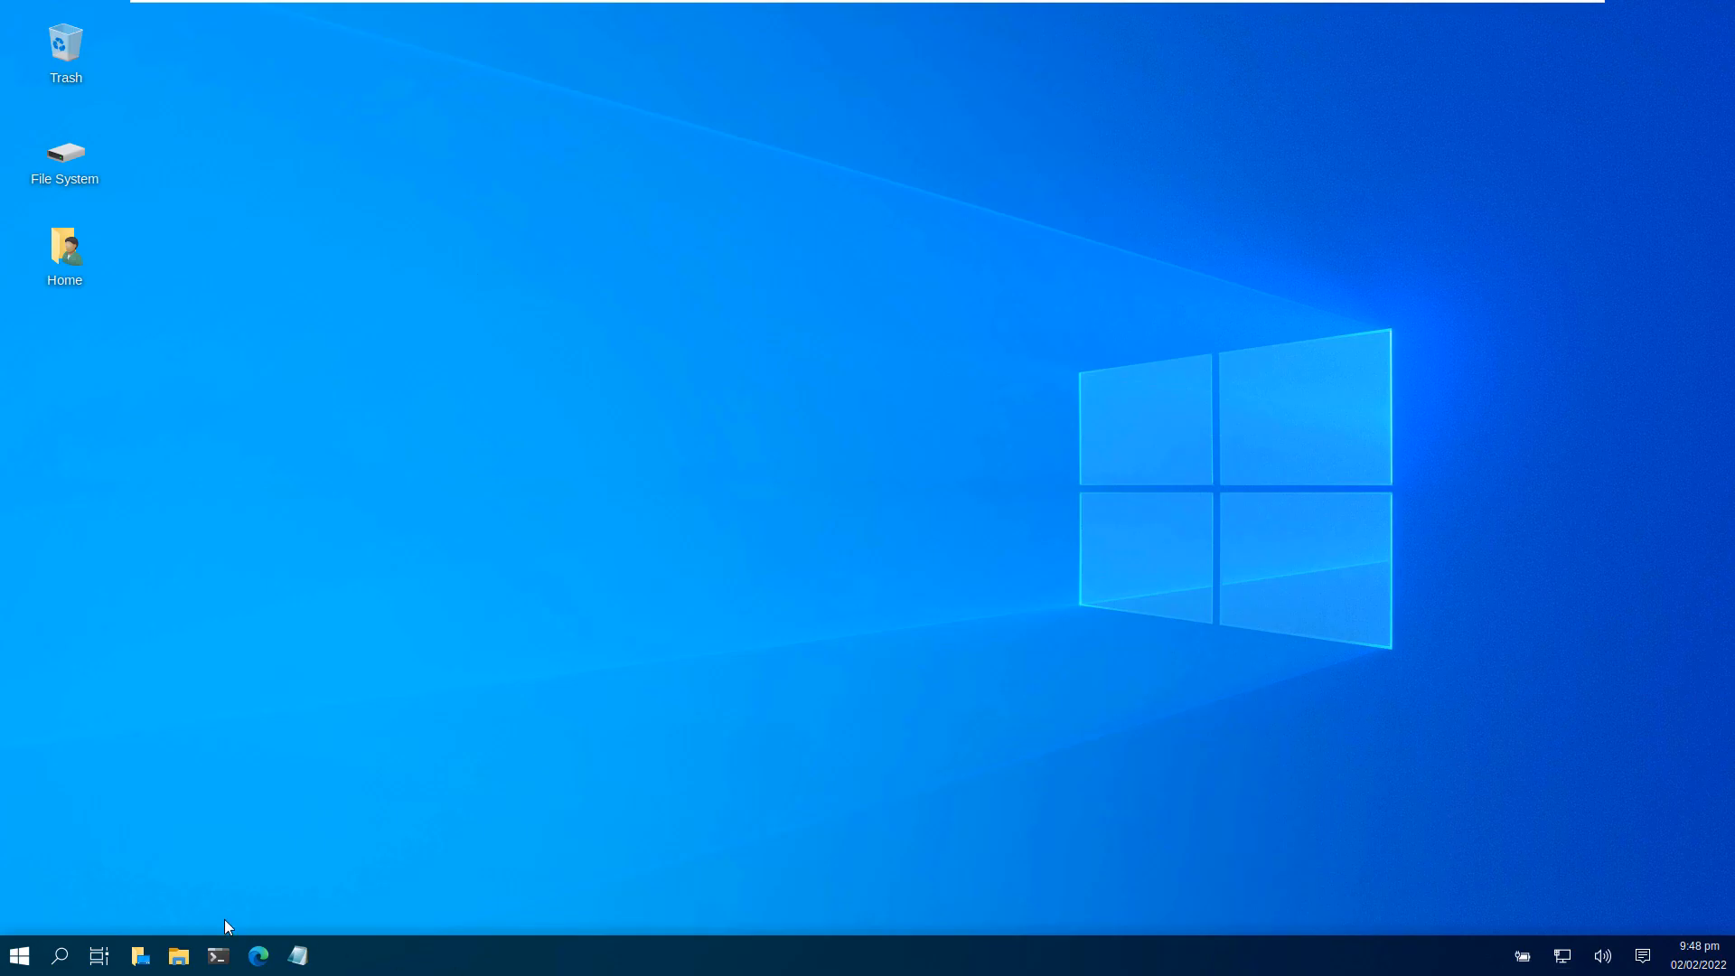
Browse the Windows-style start menu and Application Finder, then dismiss the finder.
click(17, 955)
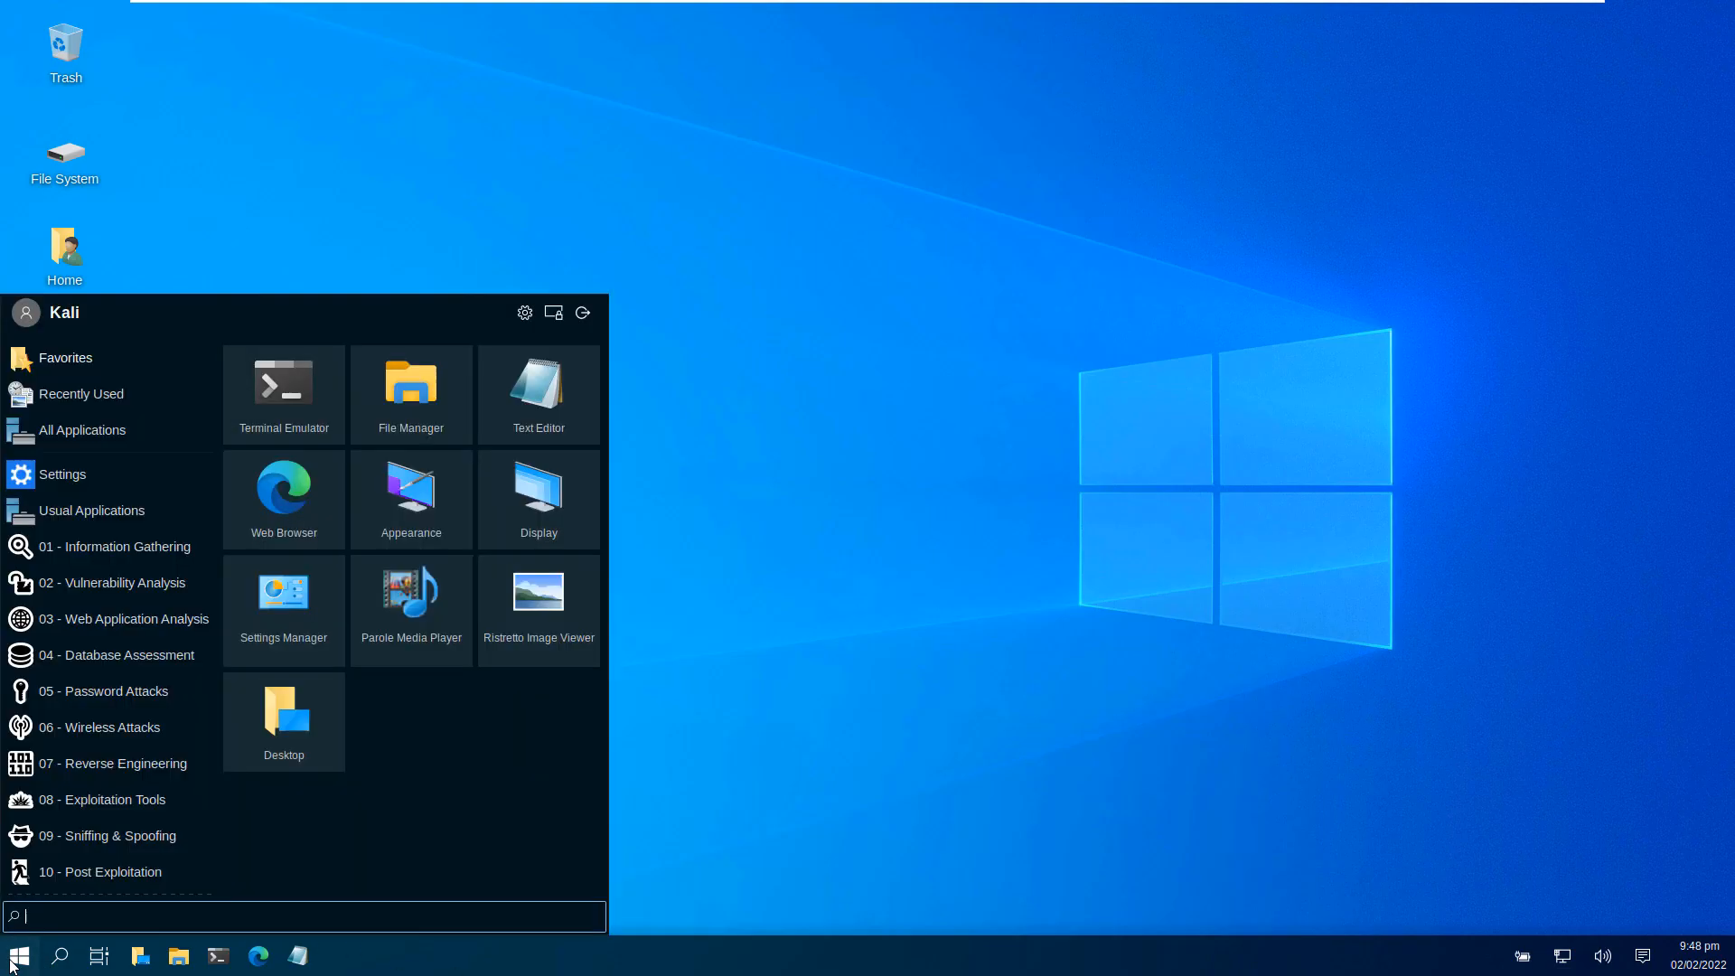
click(105, 587)
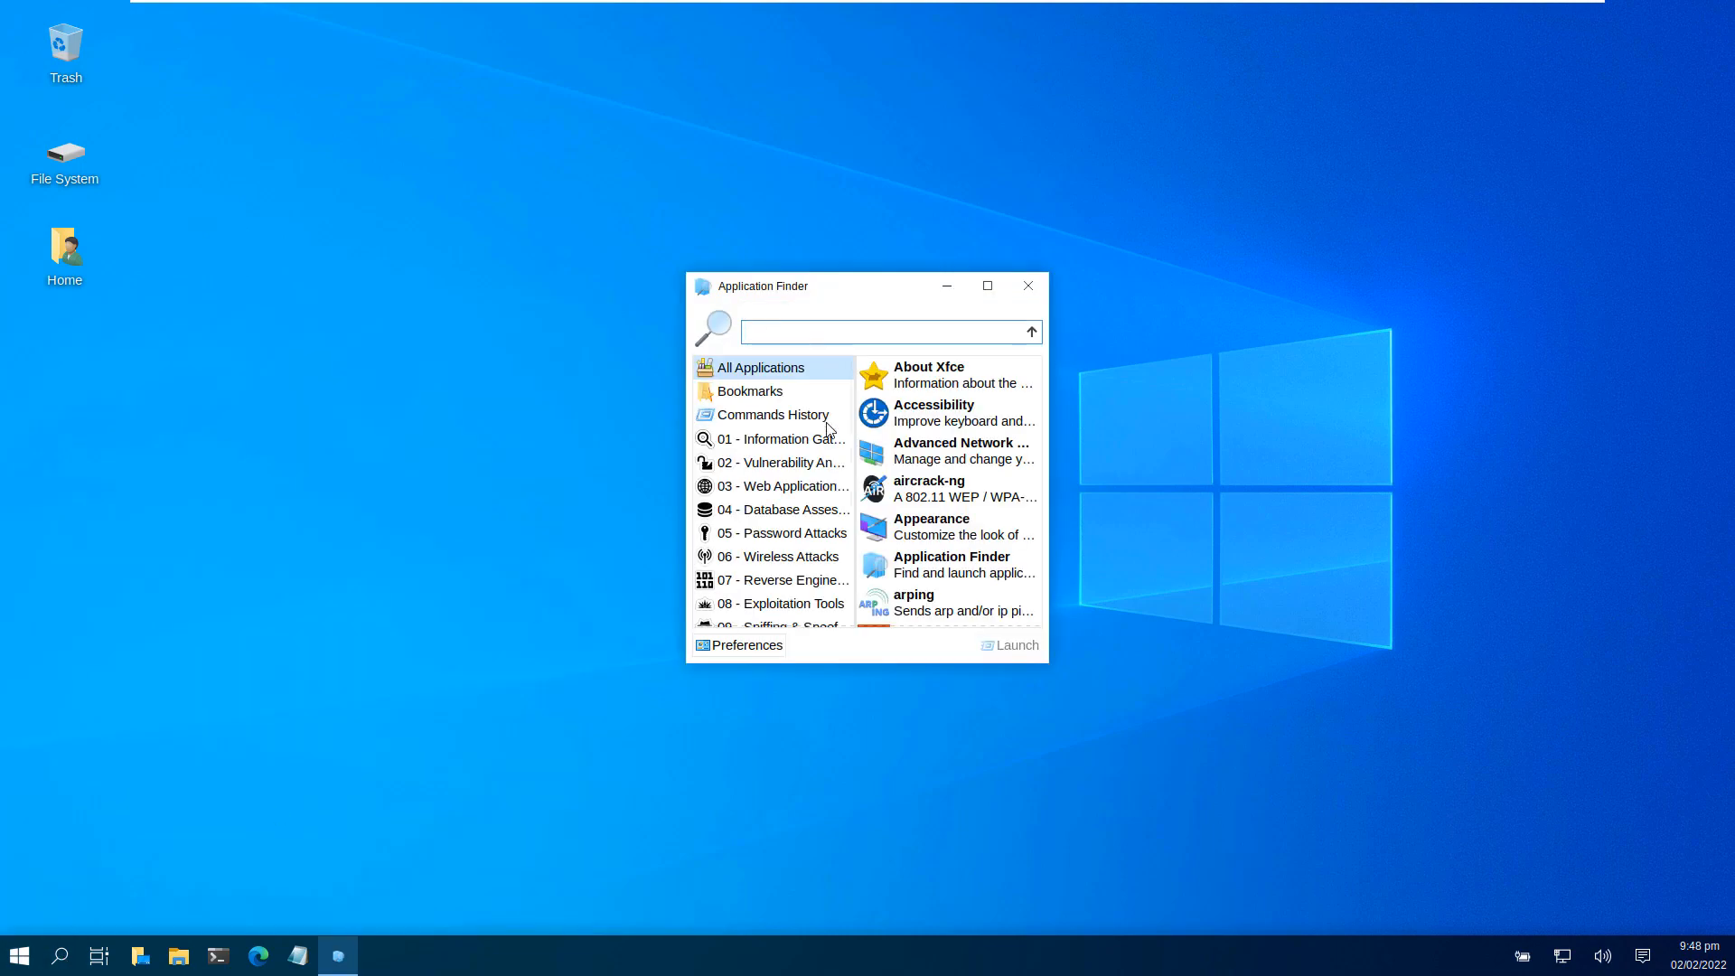
click(1026, 286)
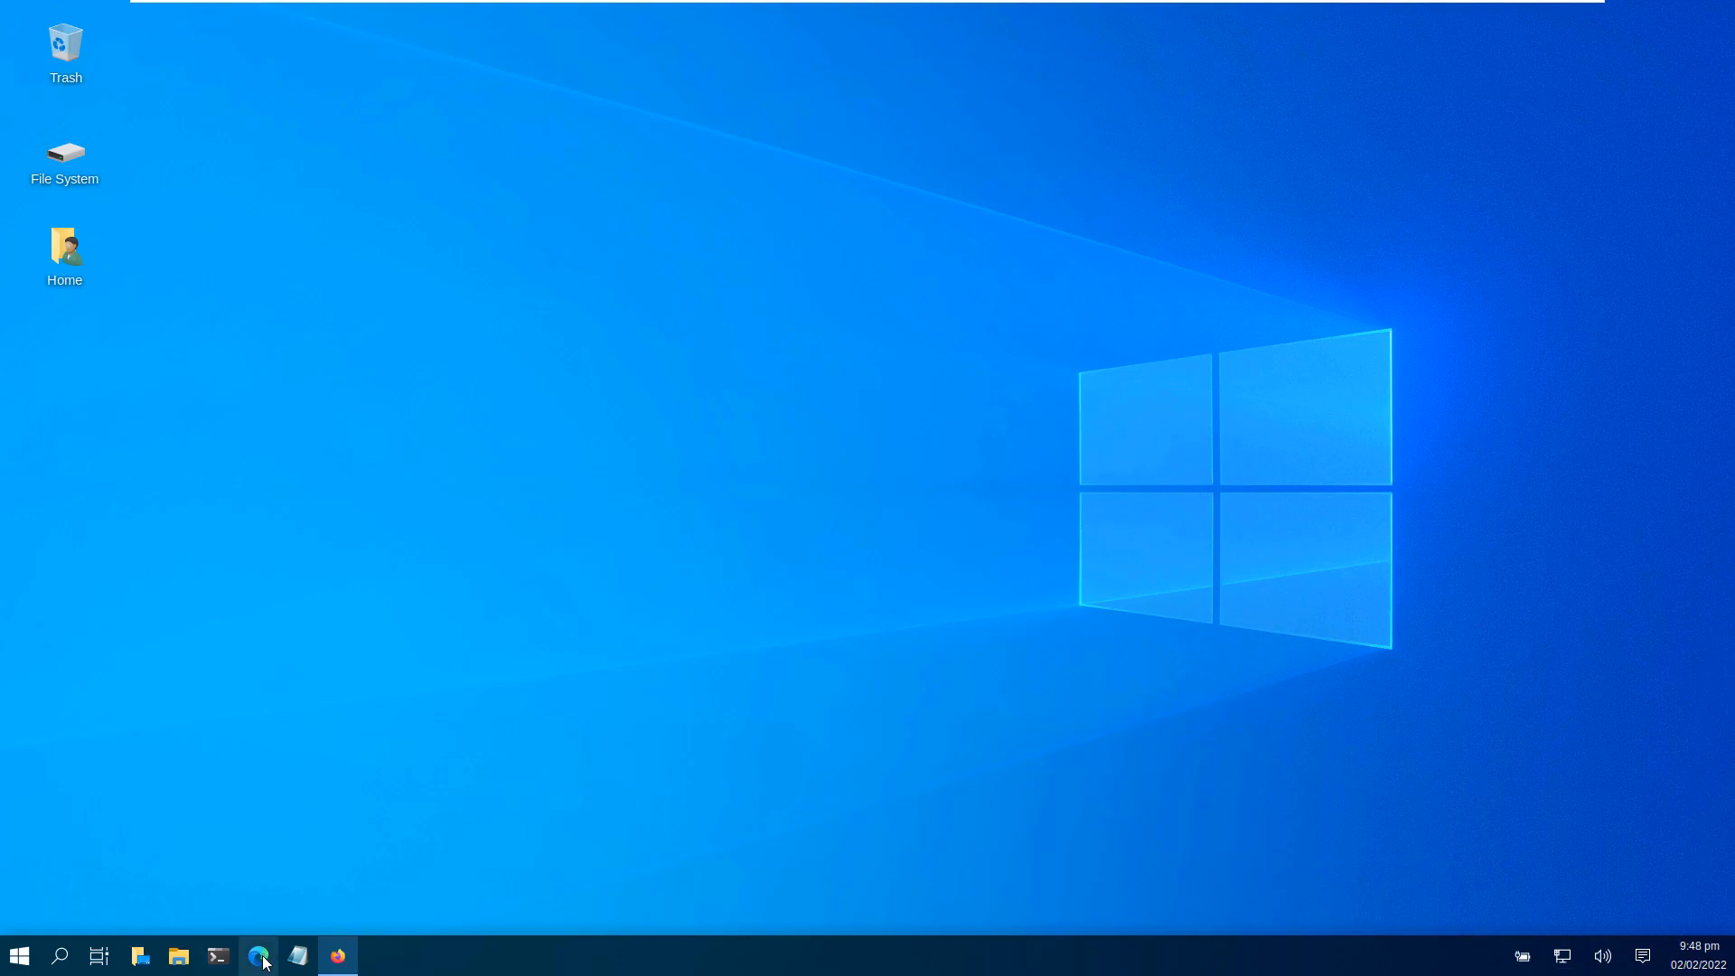
Launch Firefox from the taskbar and close it again.
click(338, 954)
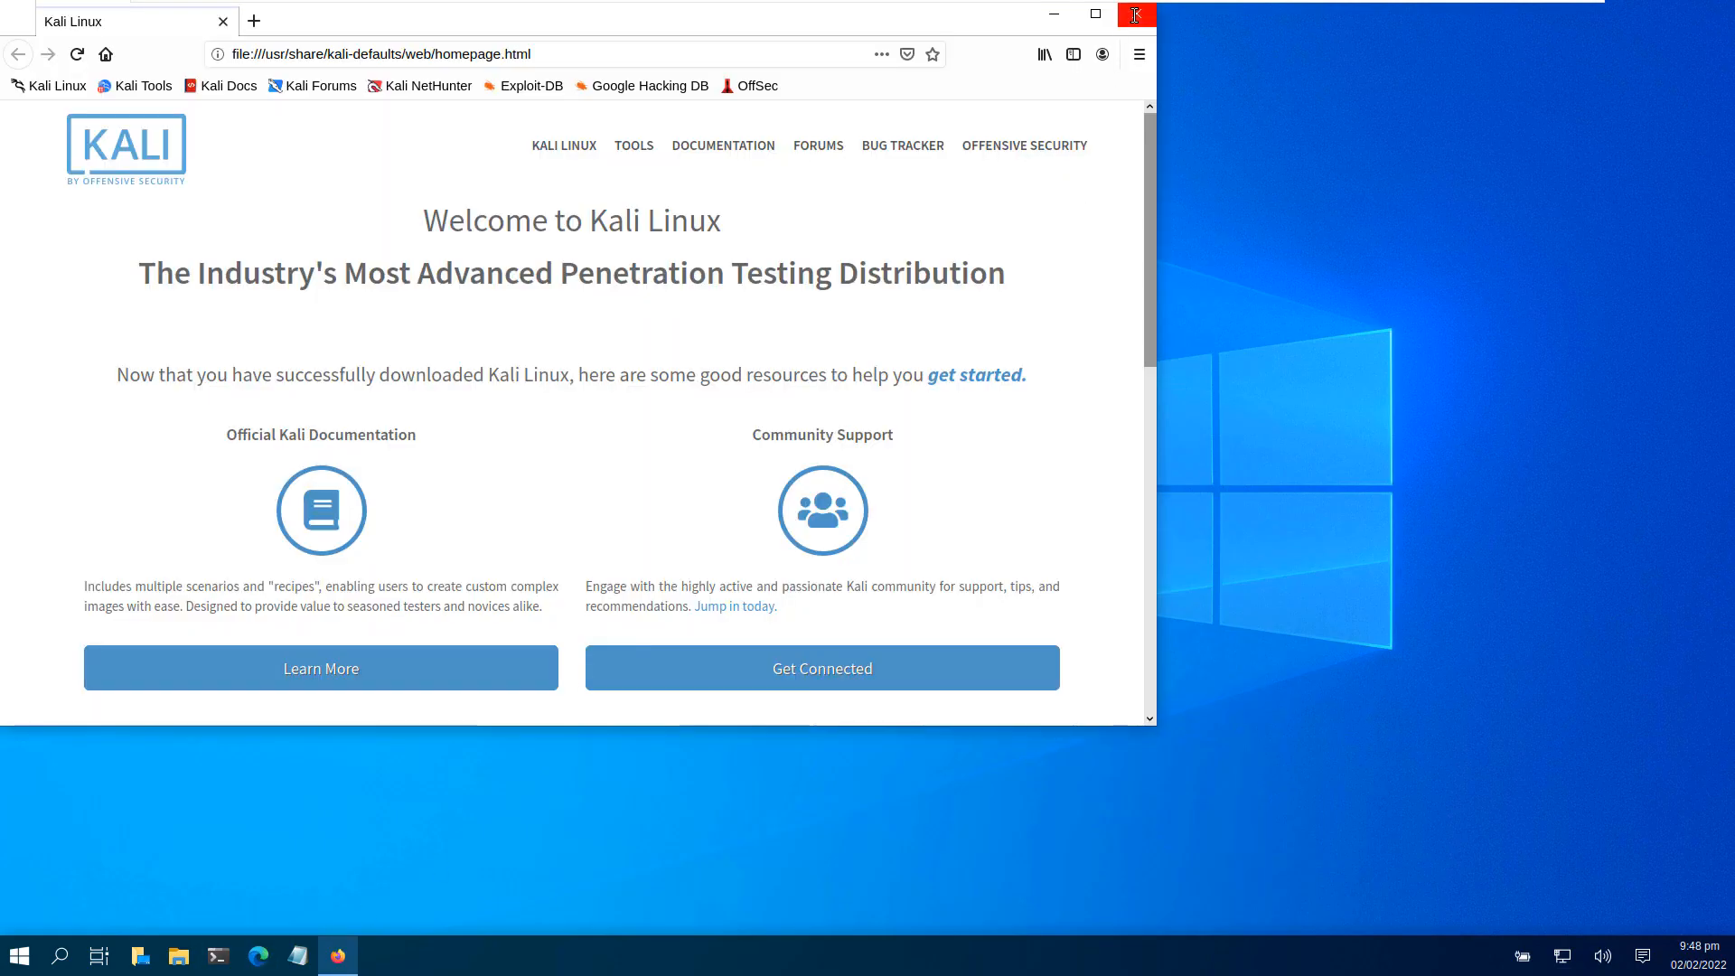
click(1135, 13)
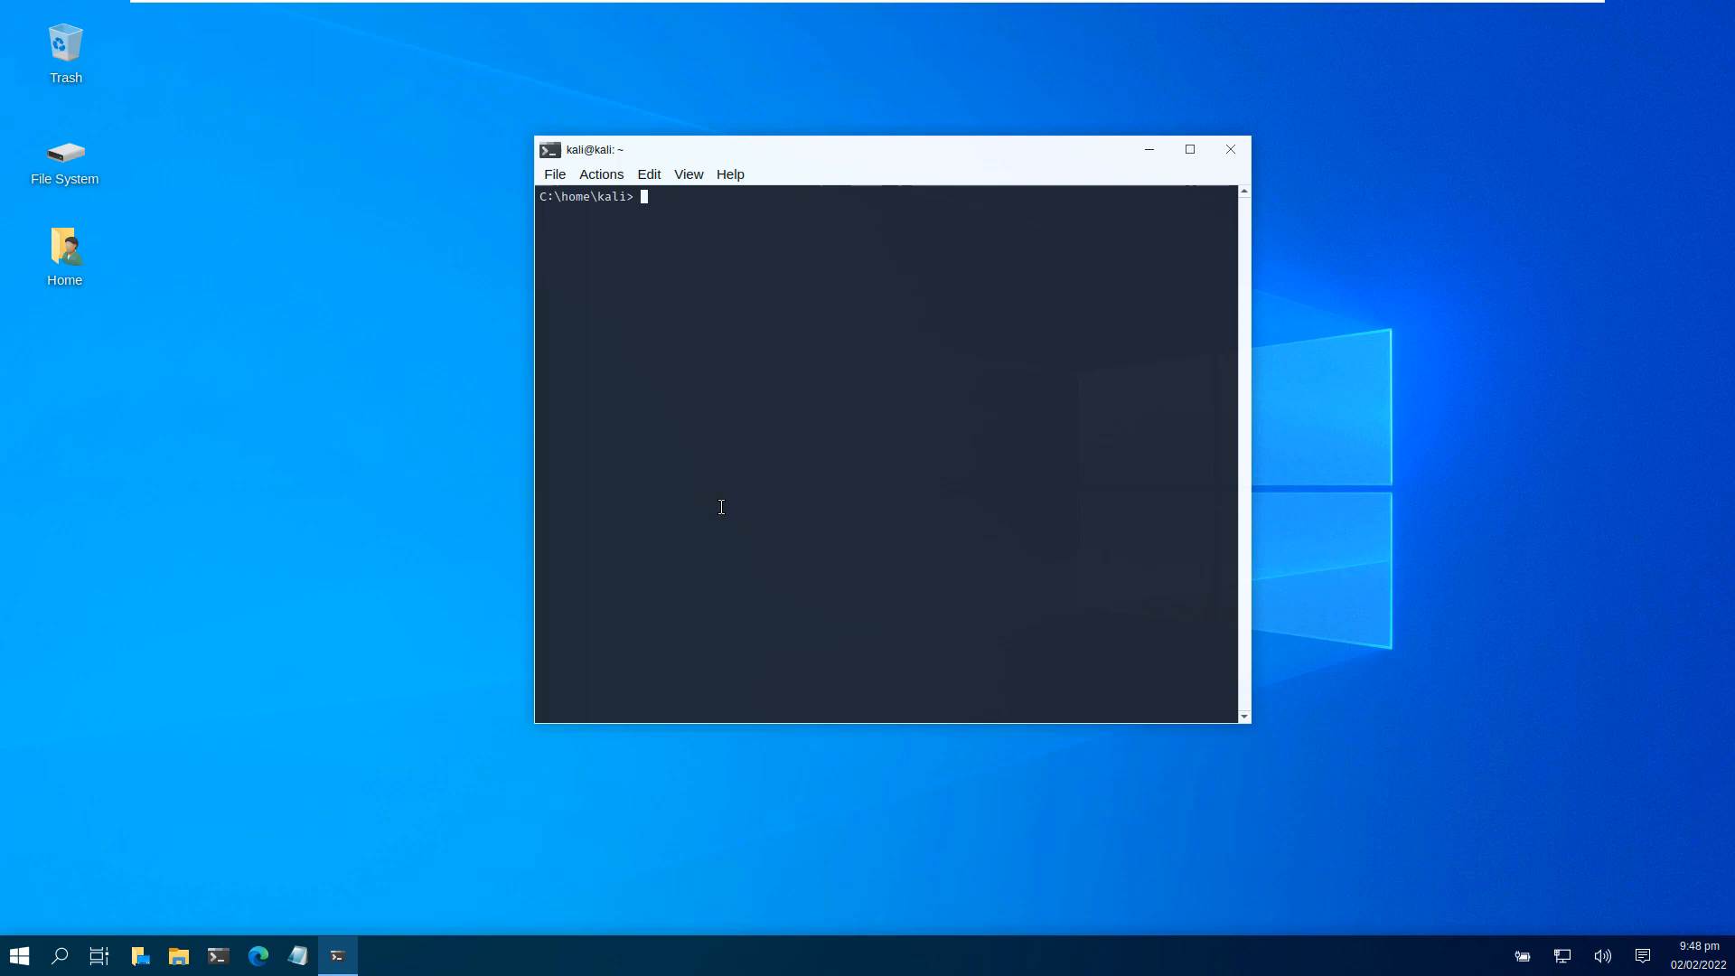
Run kali-undercover again to restore the default Kali desktop theme and prompt.
text(kali-undercover)
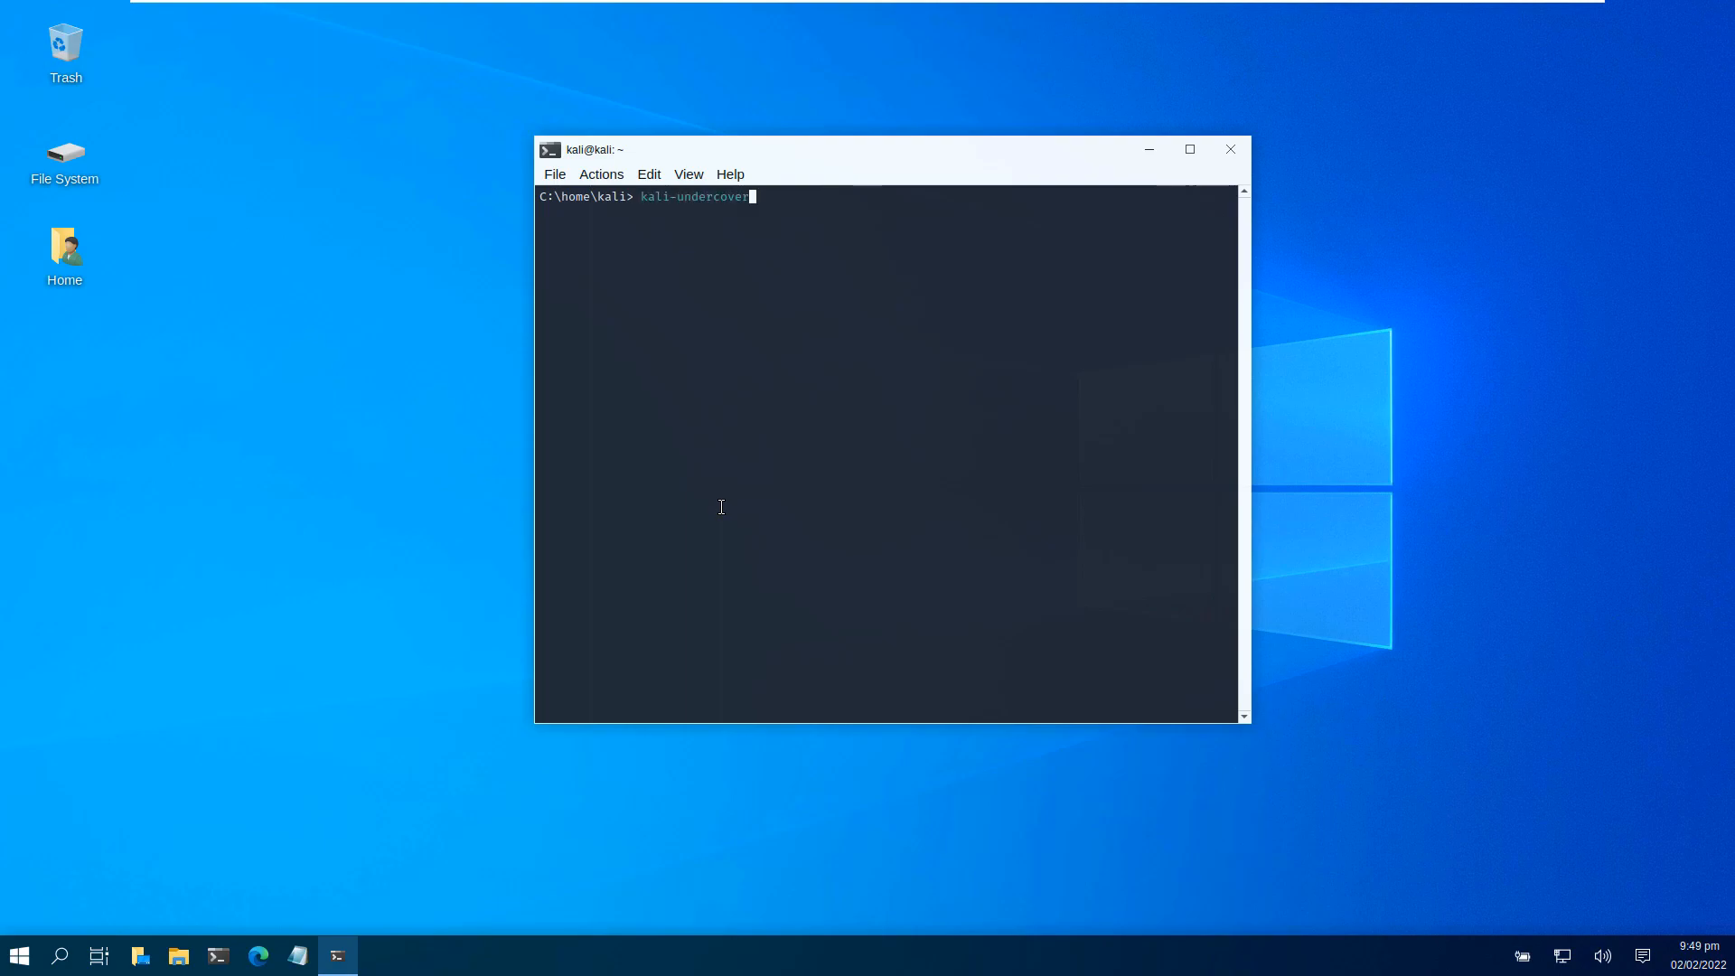
key(Return)
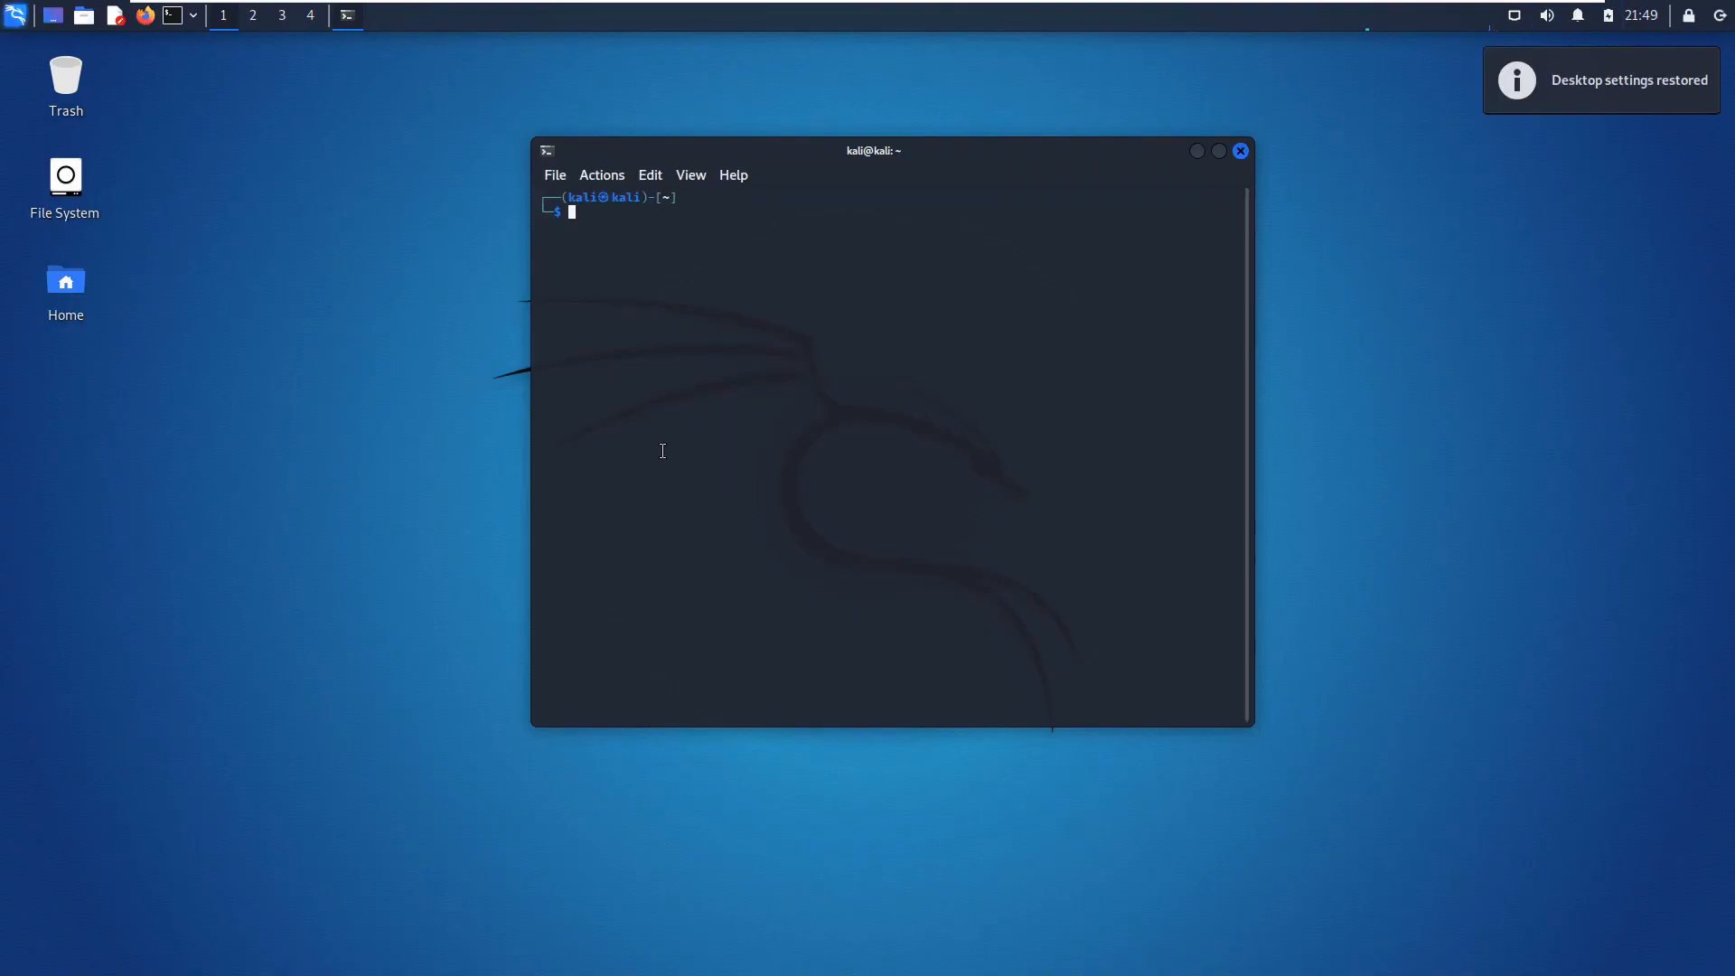
mouse_move(1704, 101)
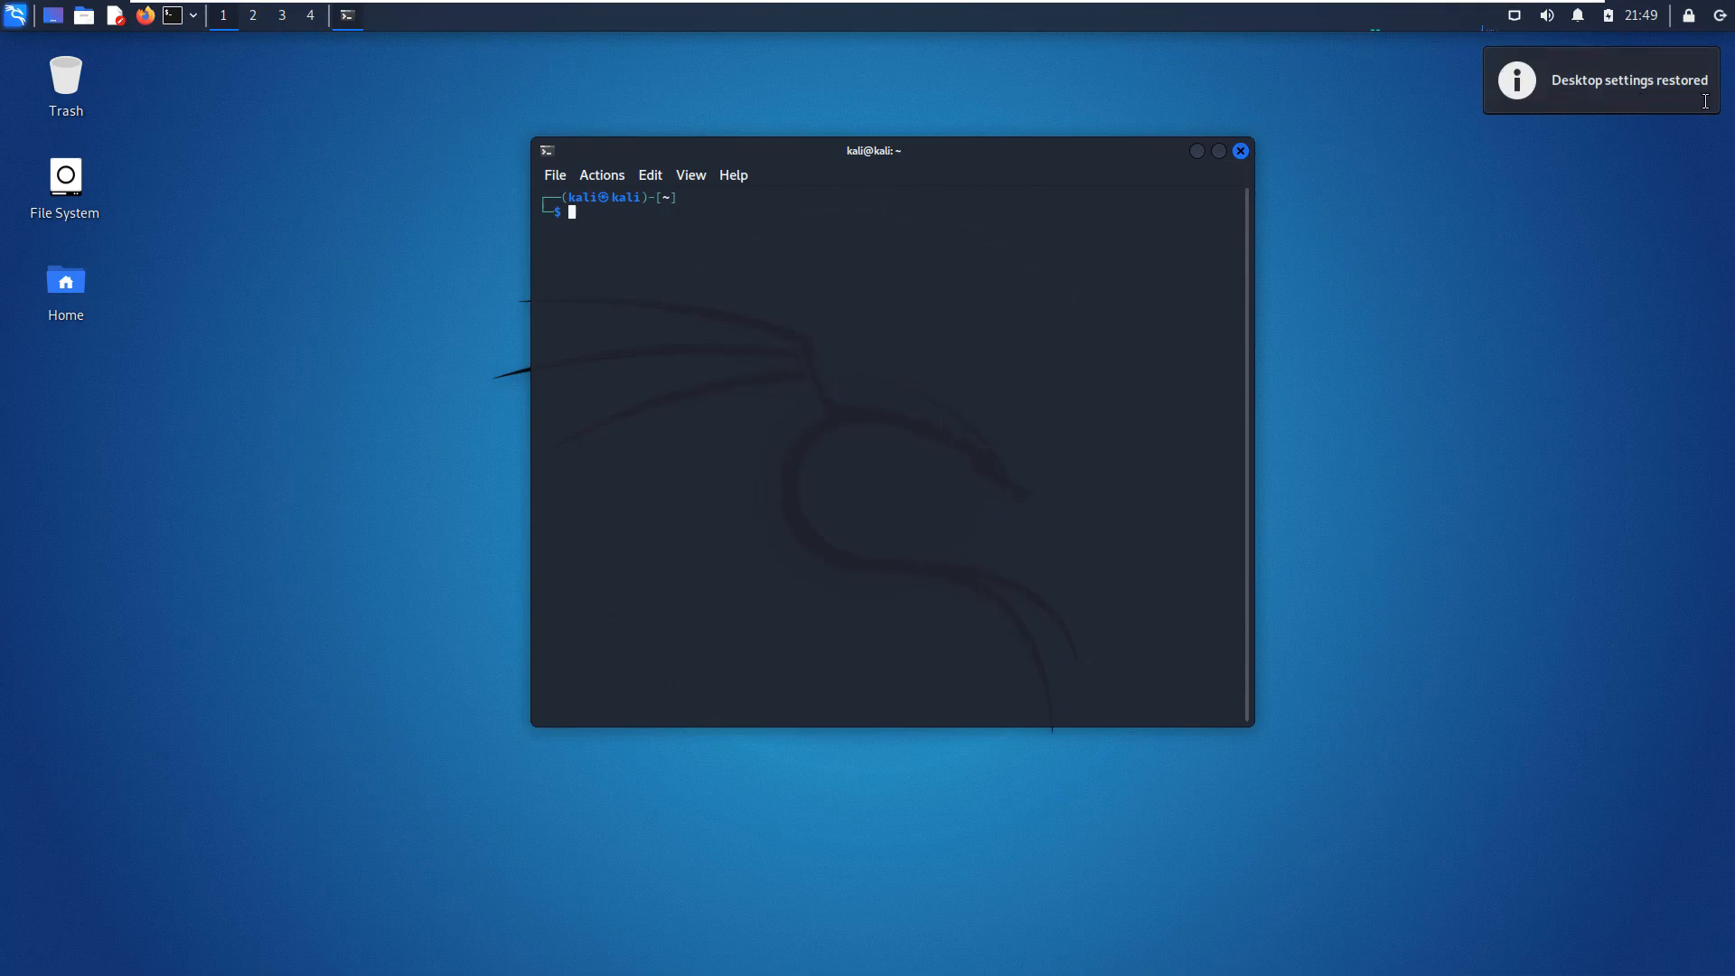